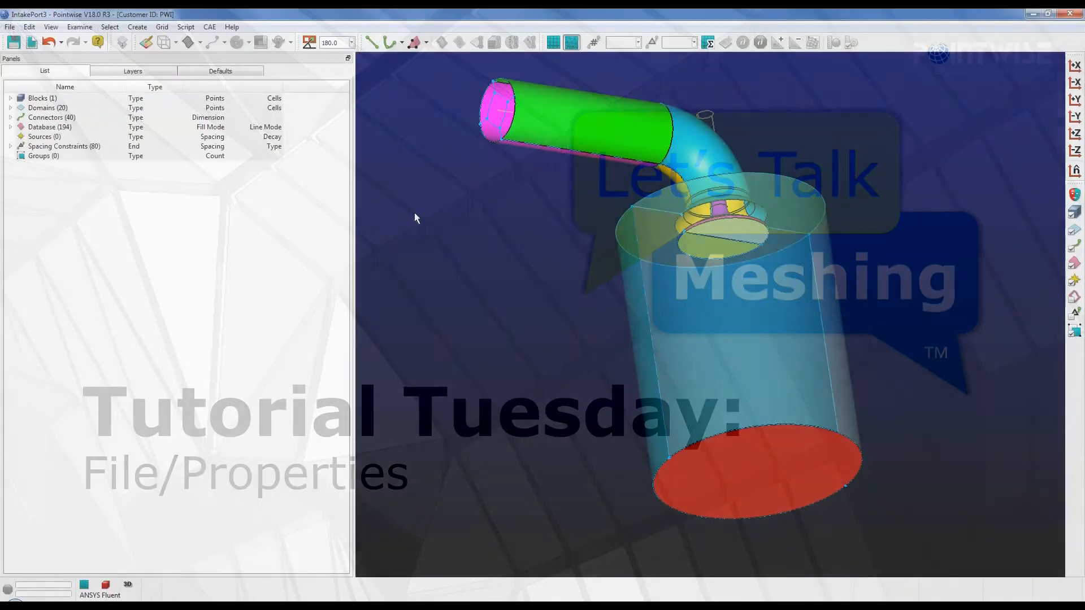
Show the File menu's commands over the IntakePort3 model.
{"action": "left_click", "coordinate": [10, 26]}
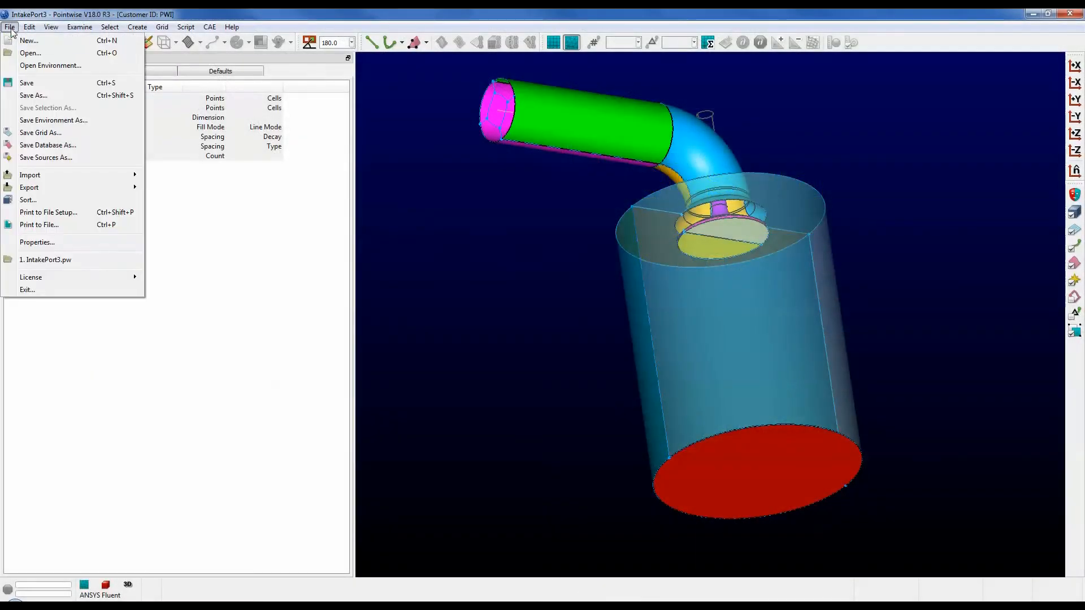
{"action": "mouse_move", "coordinate": [65, 242]}
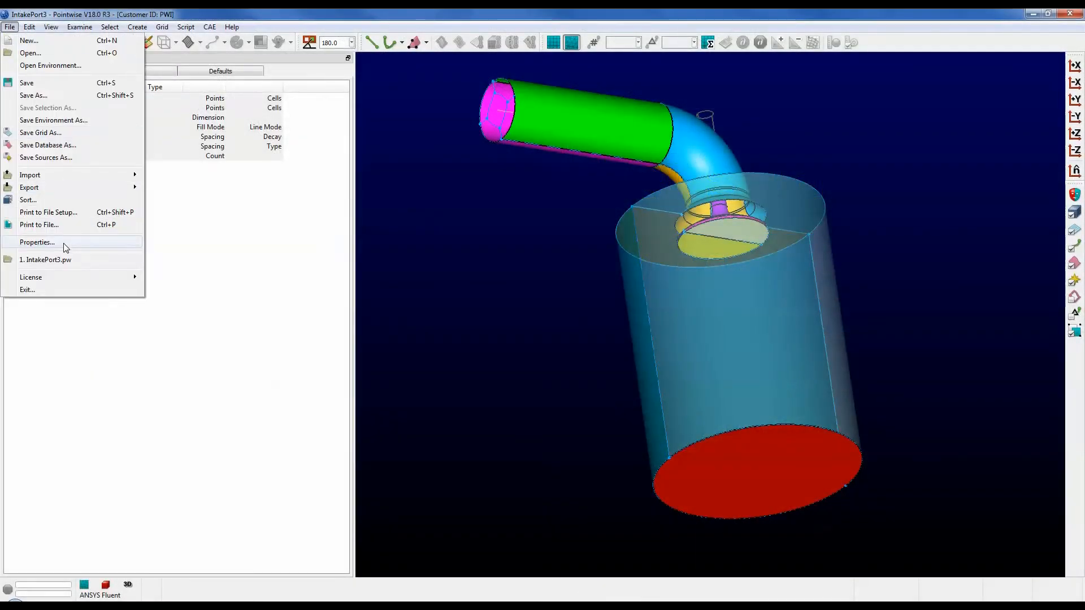
Display file Properties: characteristic length 950.97771, Model Size 1000.0, Node/Connector 0.0001, Grid Point 1.0e-07.
{"action": "left_click", "coordinate": [37, 242]}
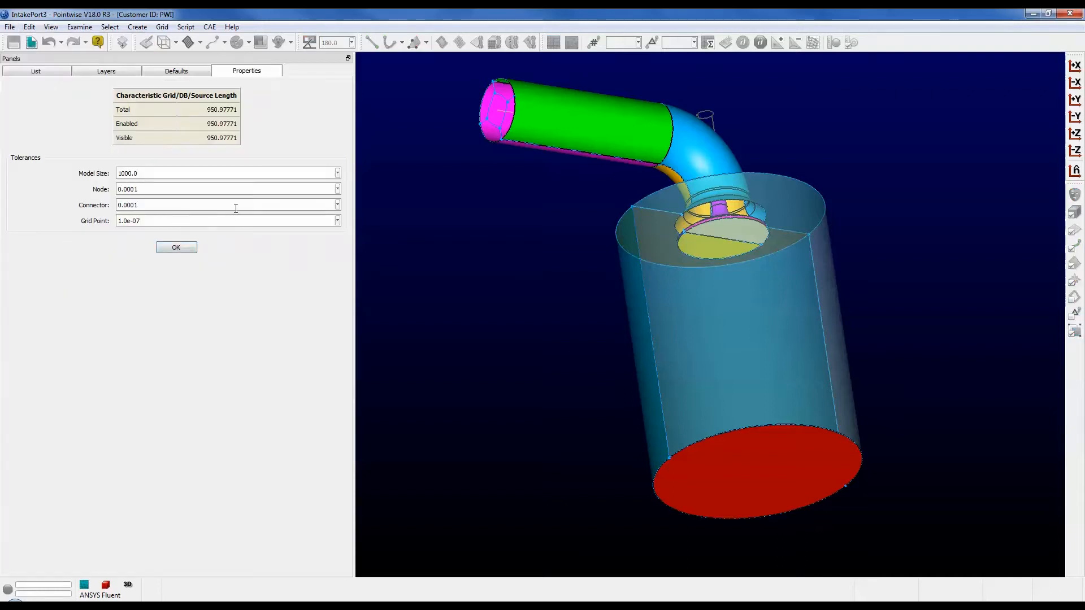
{"action": "mouse_move", "coordinate": [251, 71]}
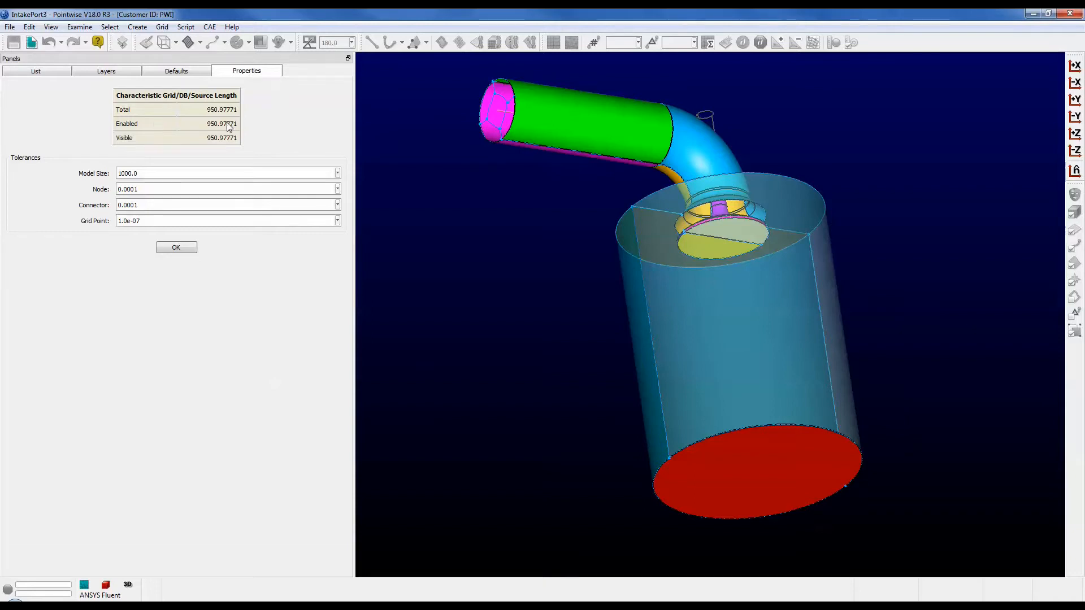
{"action": "mouse_move", "coordinate": [165, 116]}
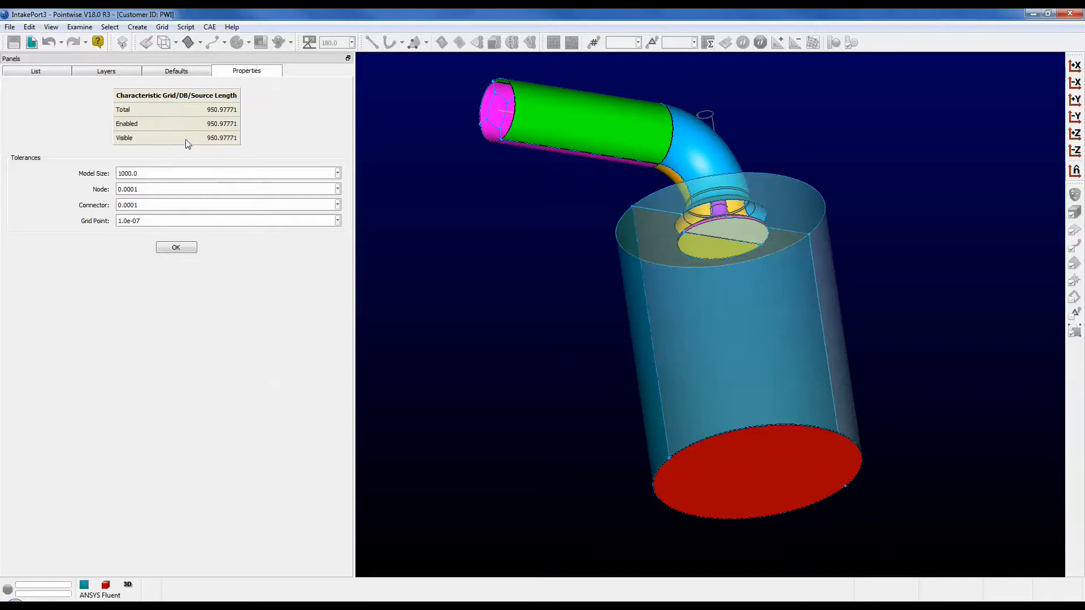
{"action": "mouse_move", "coordinate": [144, 147]}
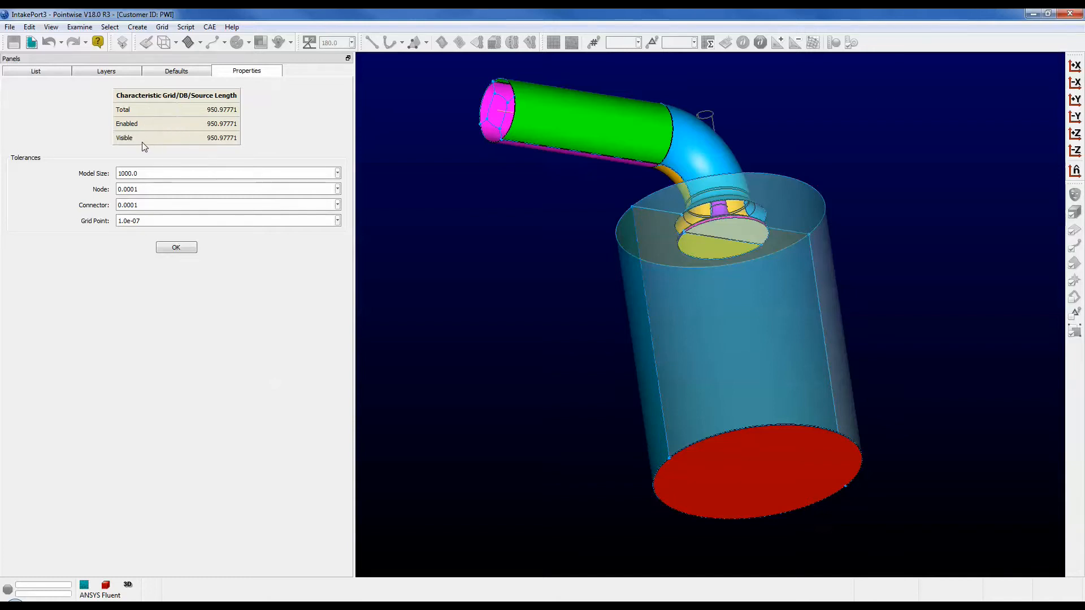
{"action": "mouse_move", "coordinate": [142, 116]}
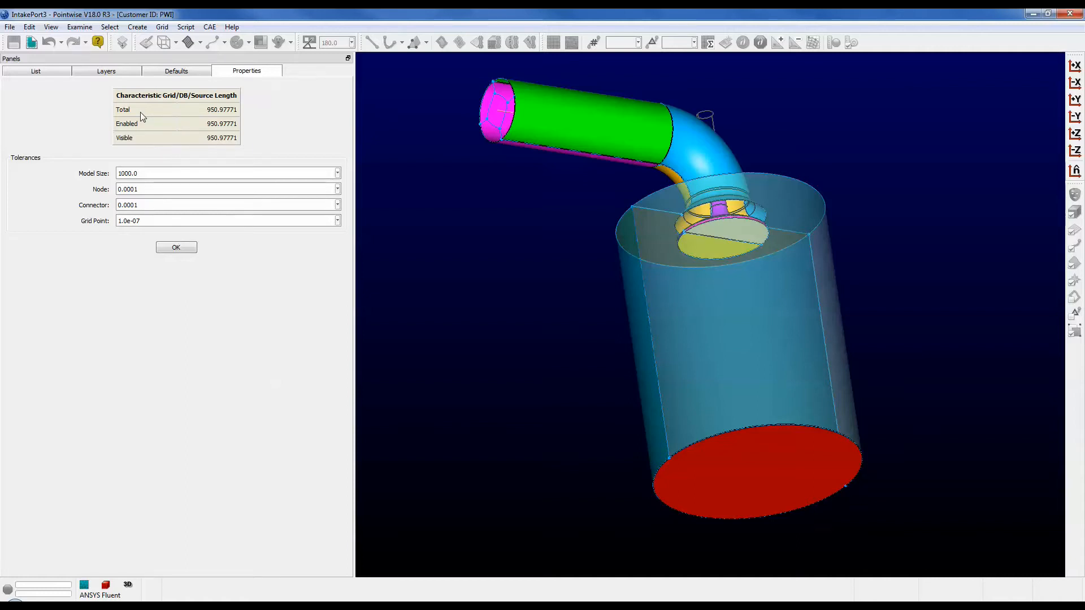
{"action": "mouse_move", "coordinate": [138, 128]}
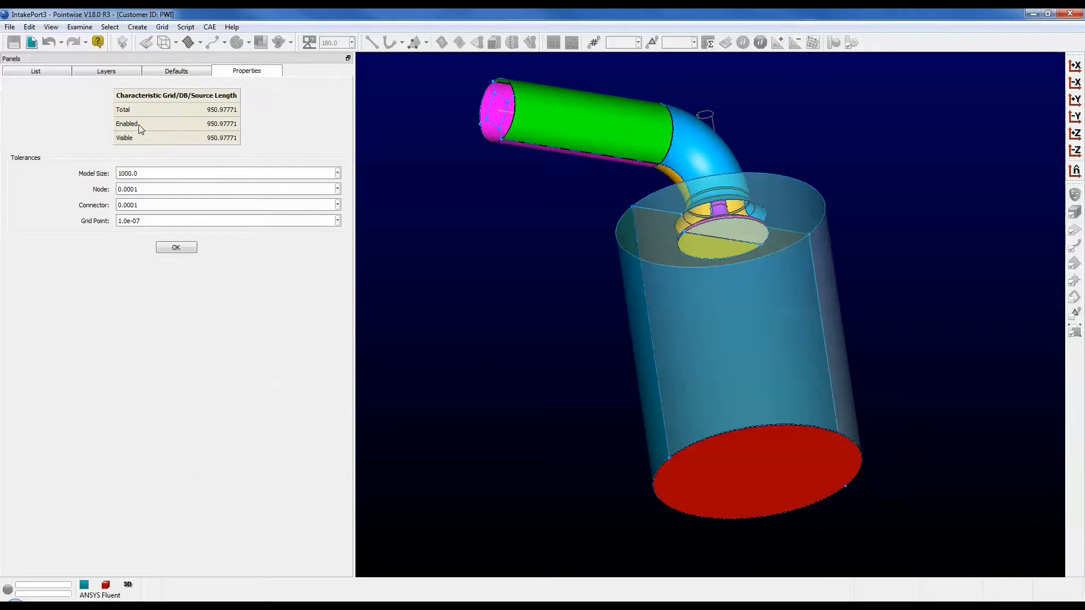
{"action": "mouse_move", "coordinate": [142, 147]}
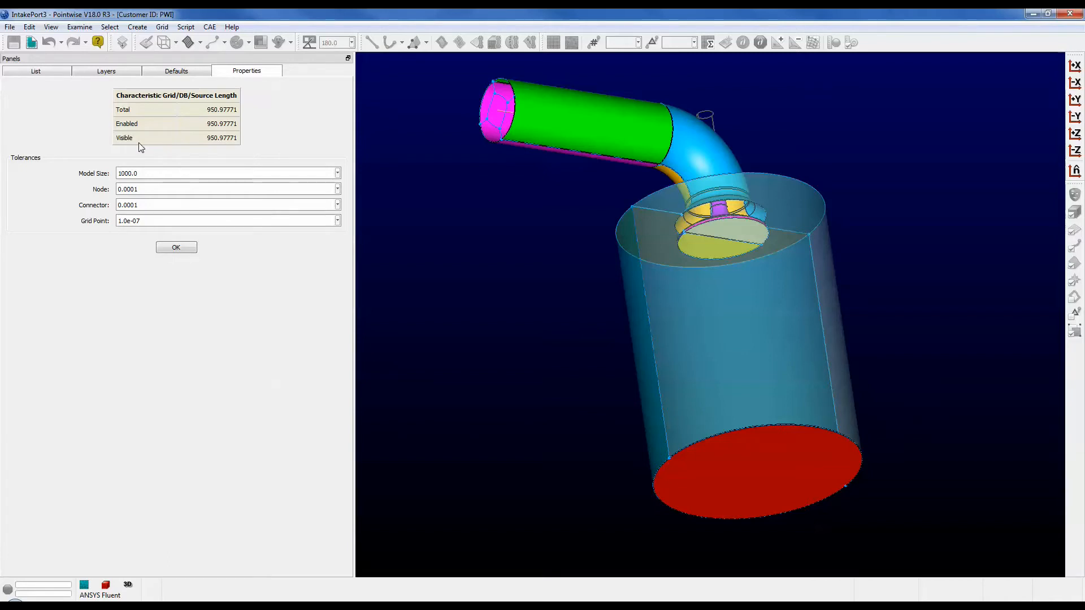
{"action": "mouse_move", "coordinate": [133, 151]}
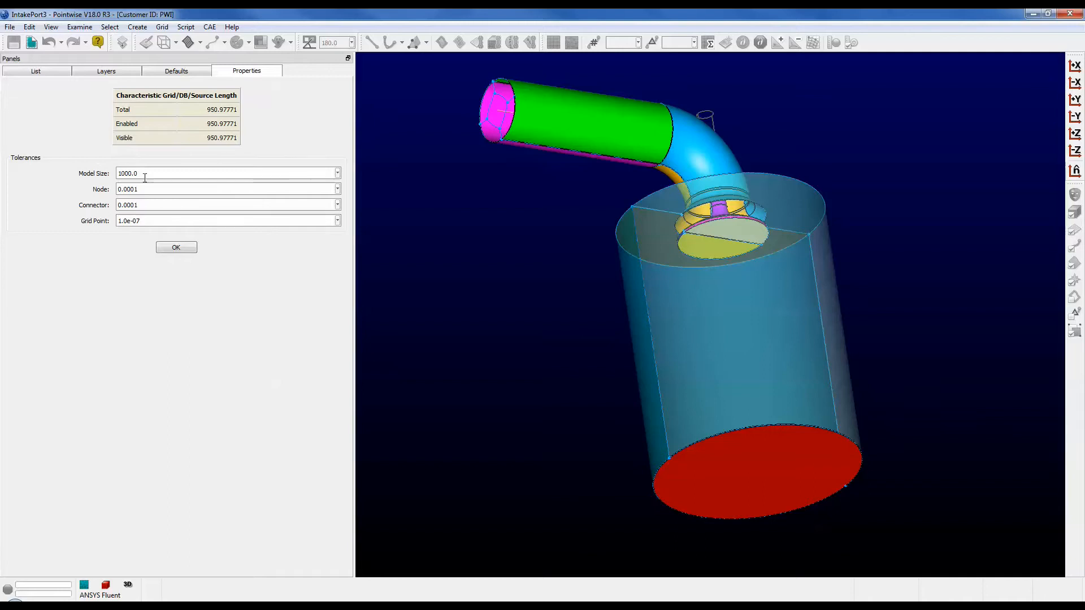
Select the whole Model Size tolerance value 1000.0 for replacement.
{"action": "triple_click", "coordinate": [127, 172]}
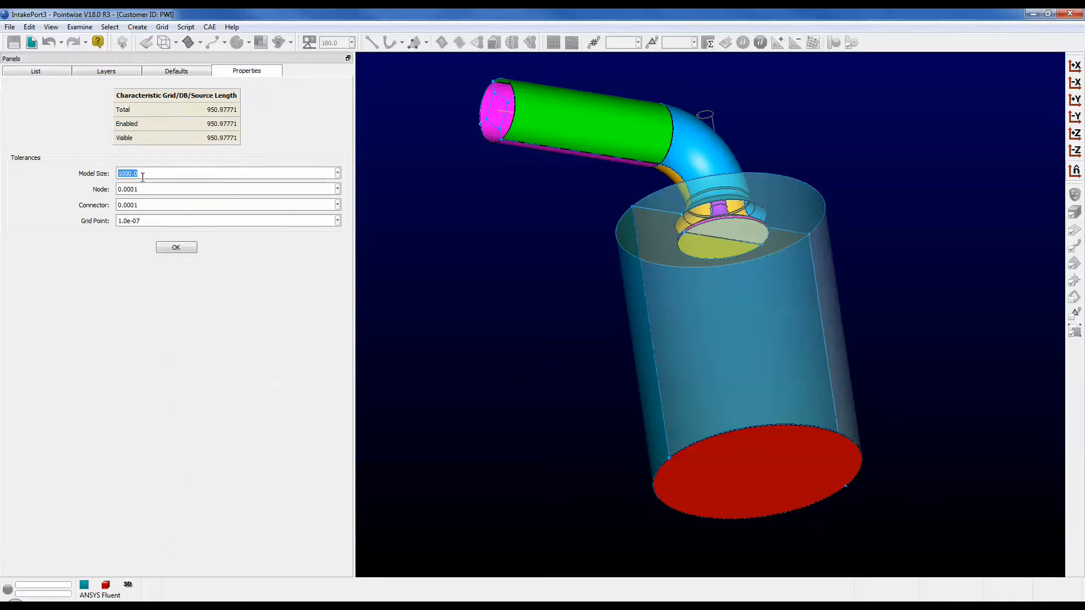